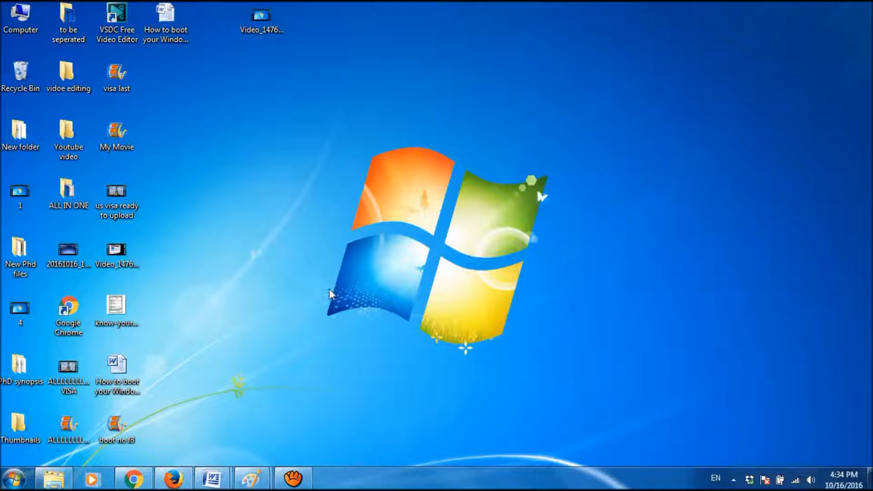
# Search the Start menu for msconfig to launch System Configuration.
pyautogui.click(14, 478)
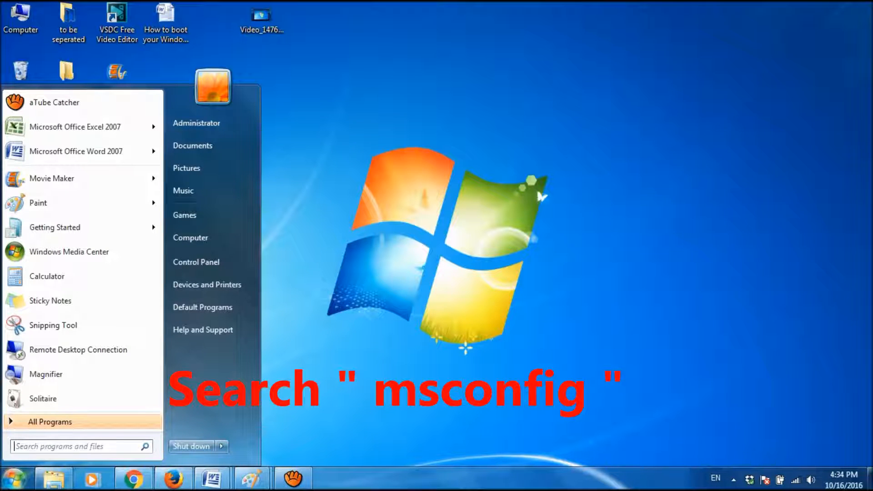
pyautogui.write('mscon')
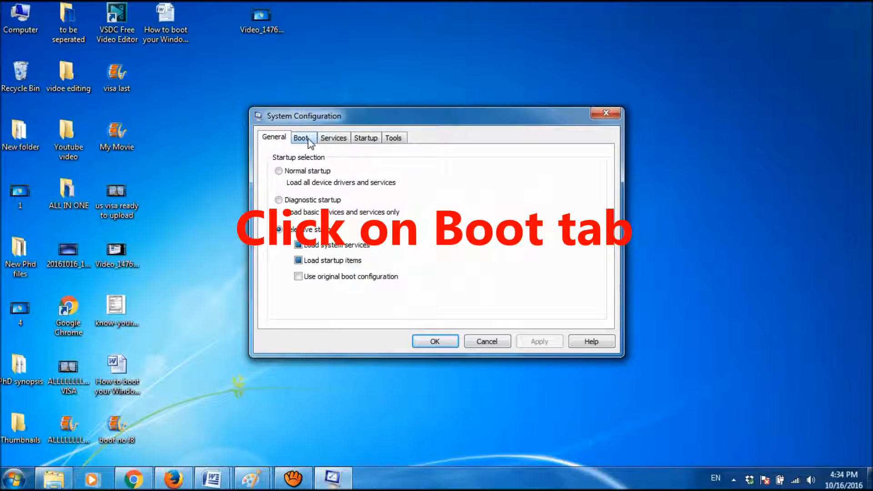
# Enable Safe boot on the Boot tab, then apply and confirm with OK.
pyautogui.click(301, 138)
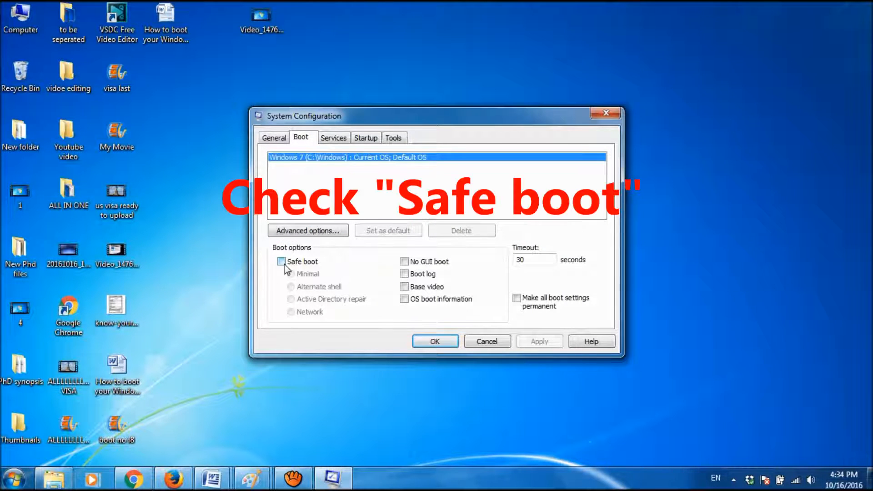
pyautogui.click(282, 261)
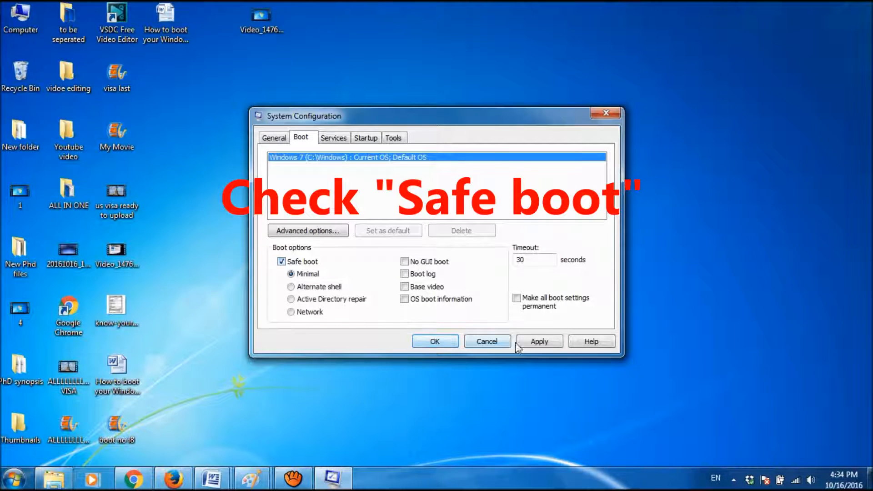
pyautogui.click(538, 341)
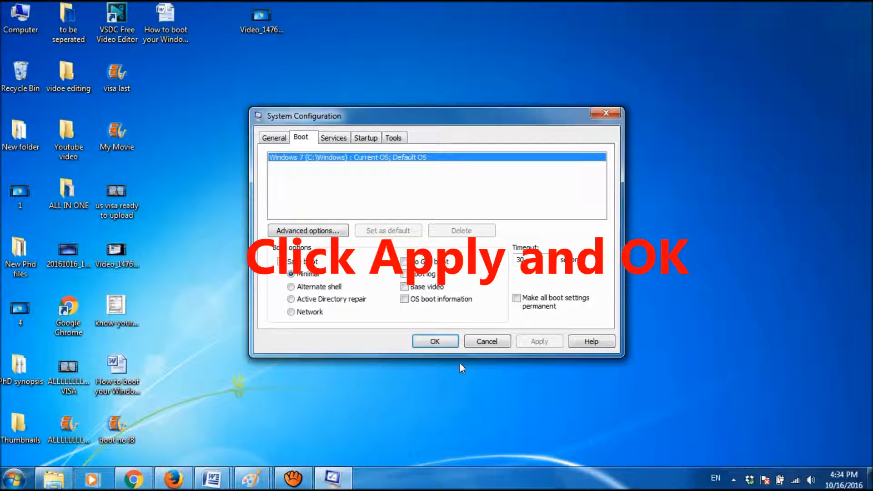
pyautogui.click(435, 342)
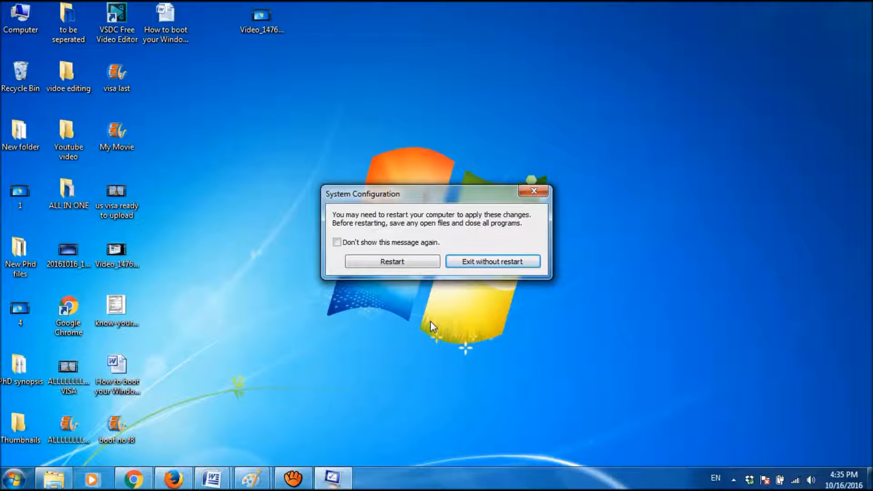
pyautogui.moveTo(492, 261)
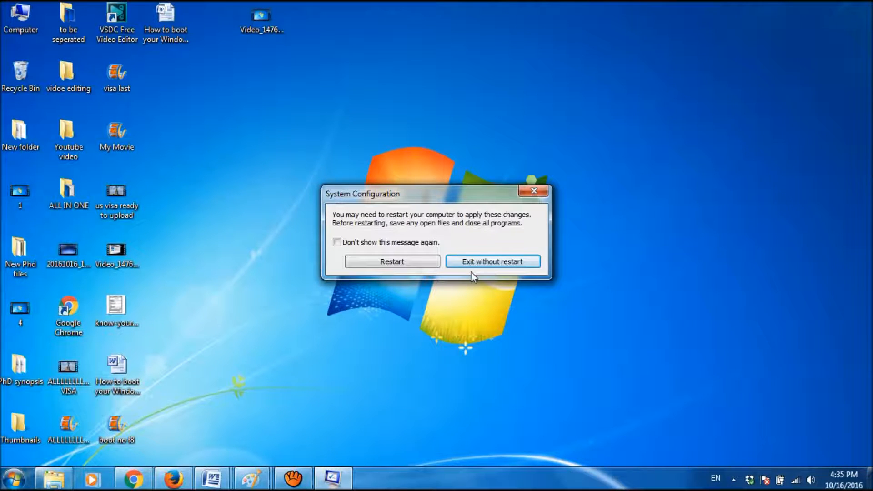
# Choose Exit without restart on the restart prompt.
pyautogui.click(492, 261)
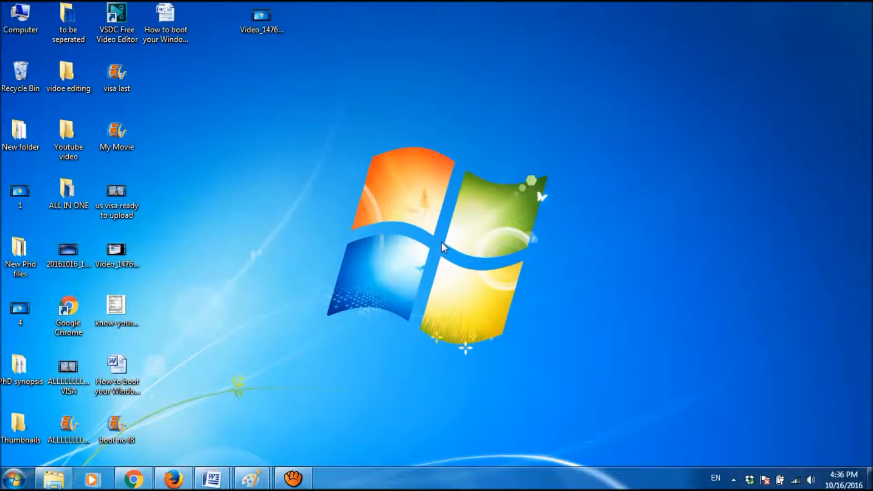
pyautogui.moveTo(356, 261)
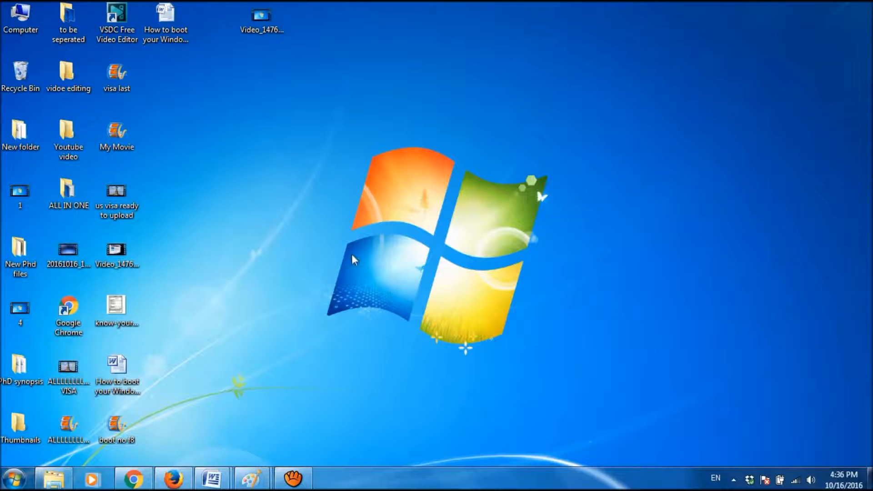
# Search the Start menu for msconfig again and launch the result.
pyautogui.click(15, 478)
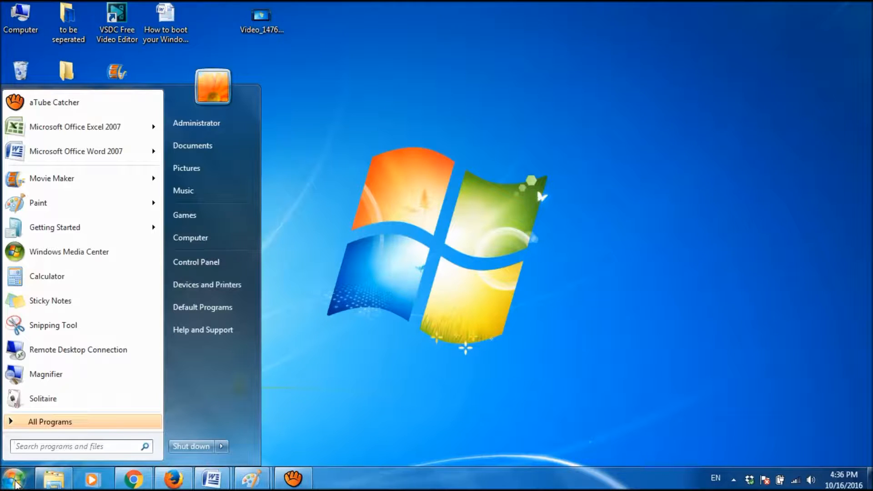
pyautogui.write('msconfig')
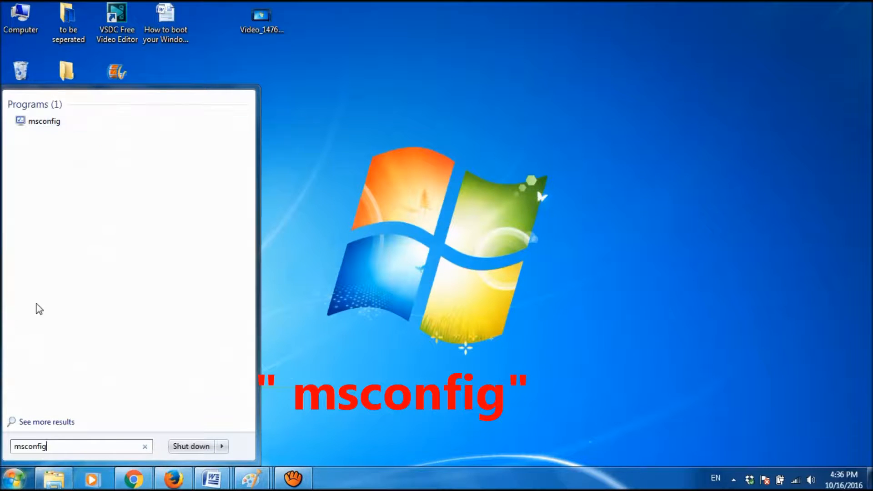
pyautogui.click(44, 121)
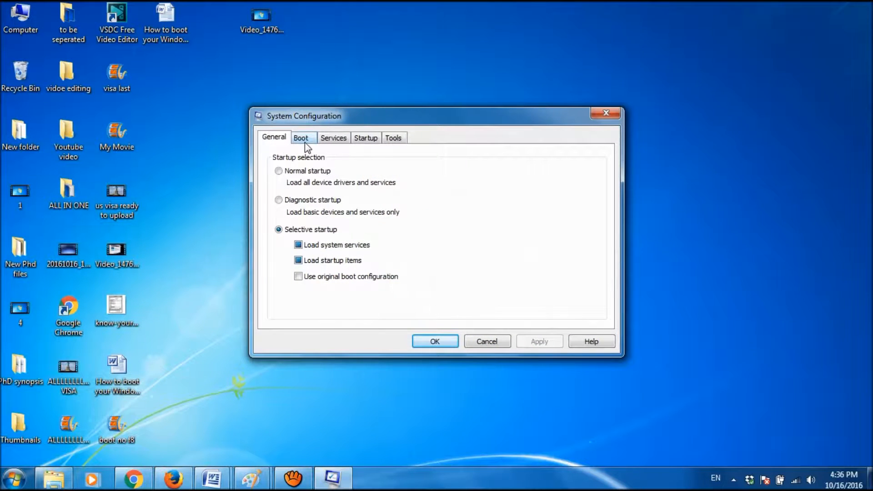
# Untick Safe boot on the Boot tab and save the change.
pyautogui.click(301, 138)
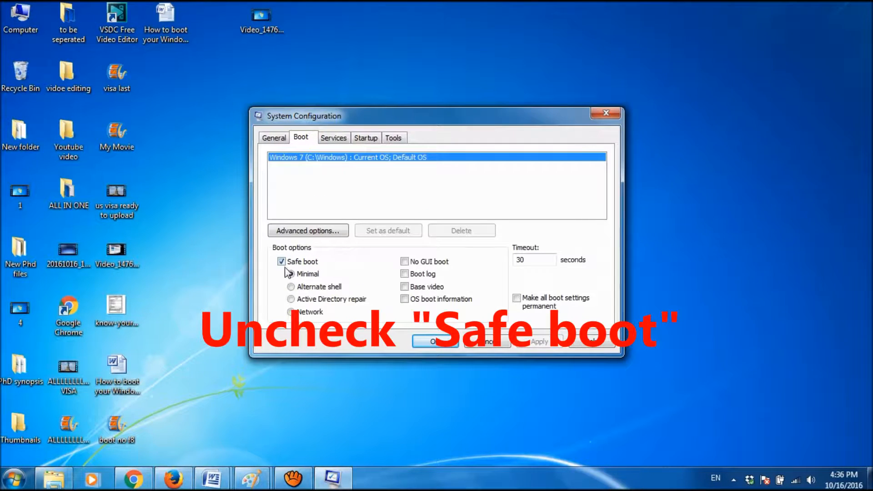
pyautogui.click(282, 261)
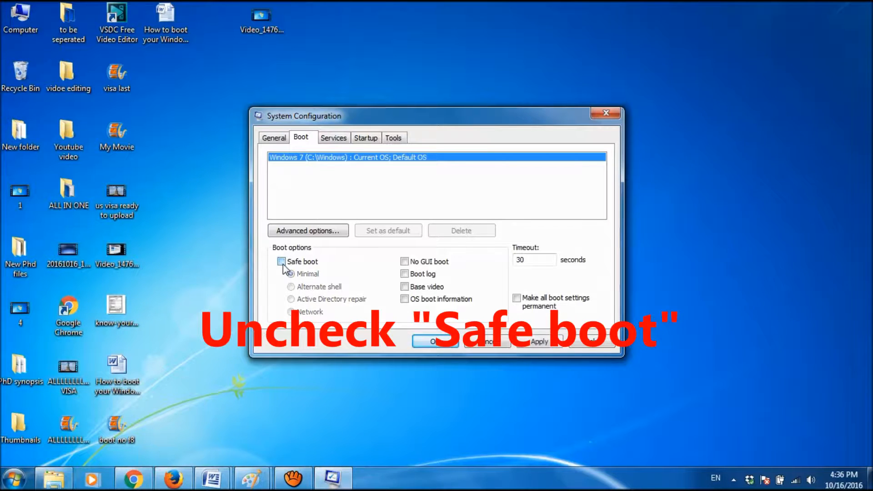
pyautogui.click(282, 261)
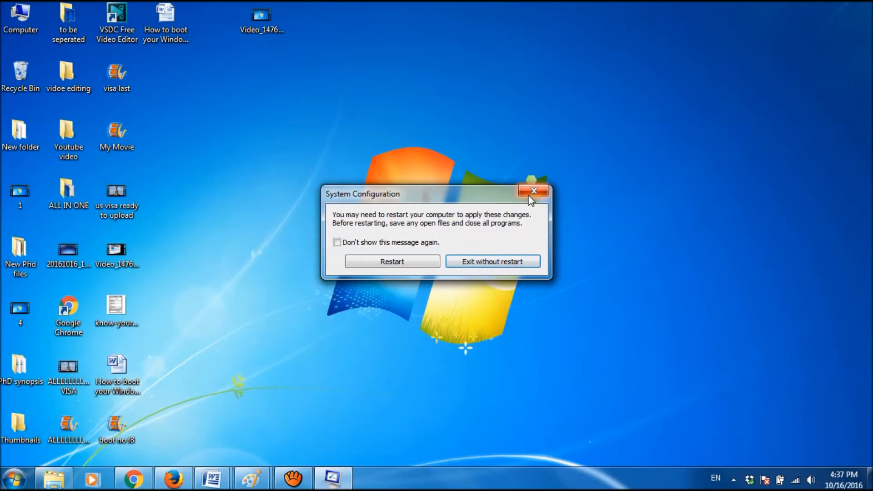
# Close the restart prompt with its X button, without restarting.
pyautogui.click(534, 190)
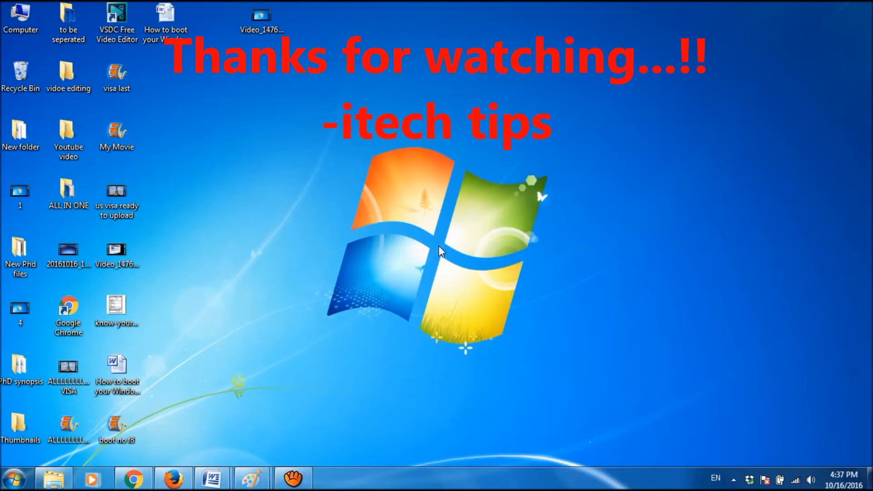